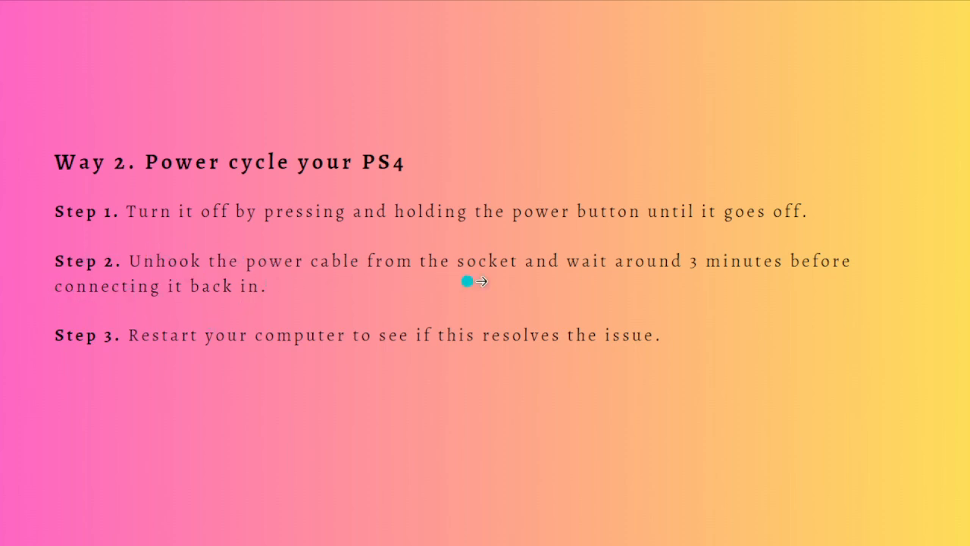
mouse_move(713, 254)
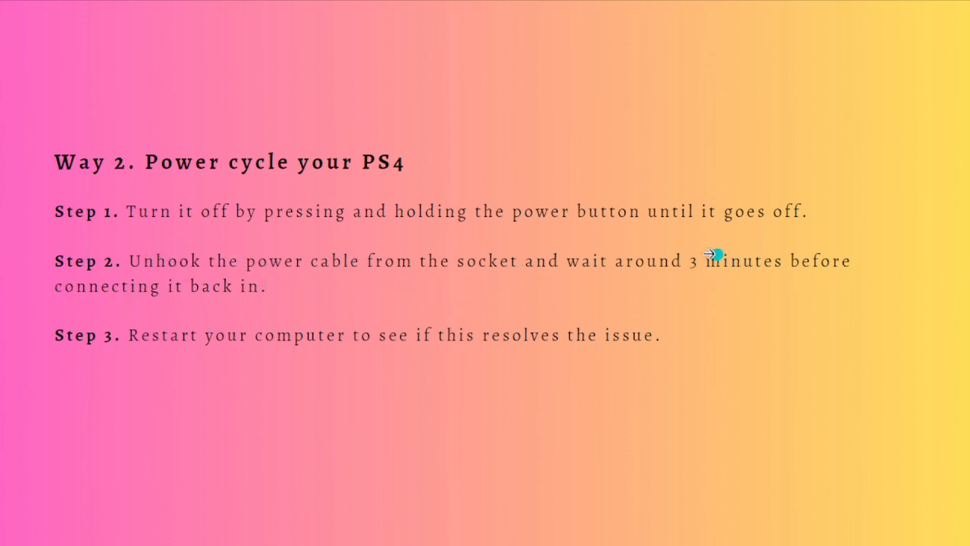
mouse_move(250, 285)
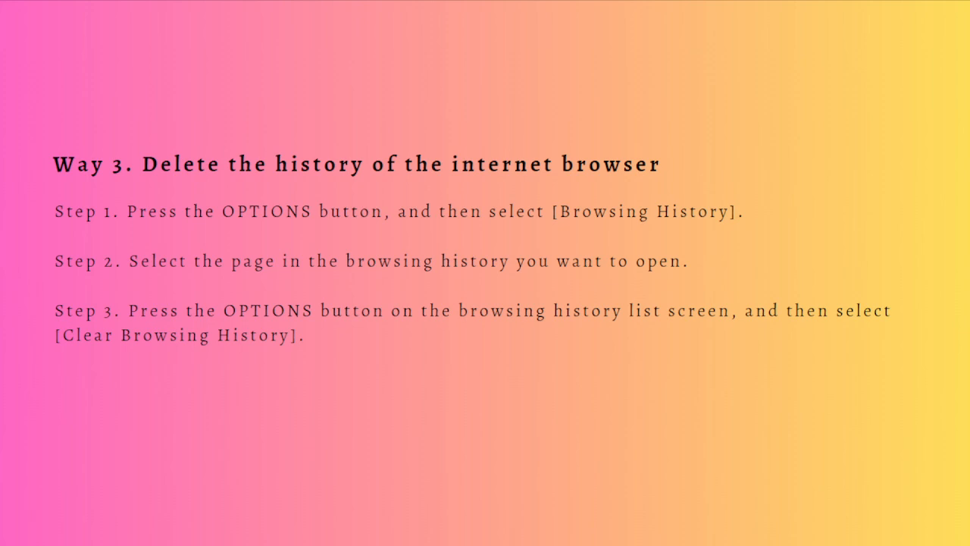
mouse_move(387, 311)
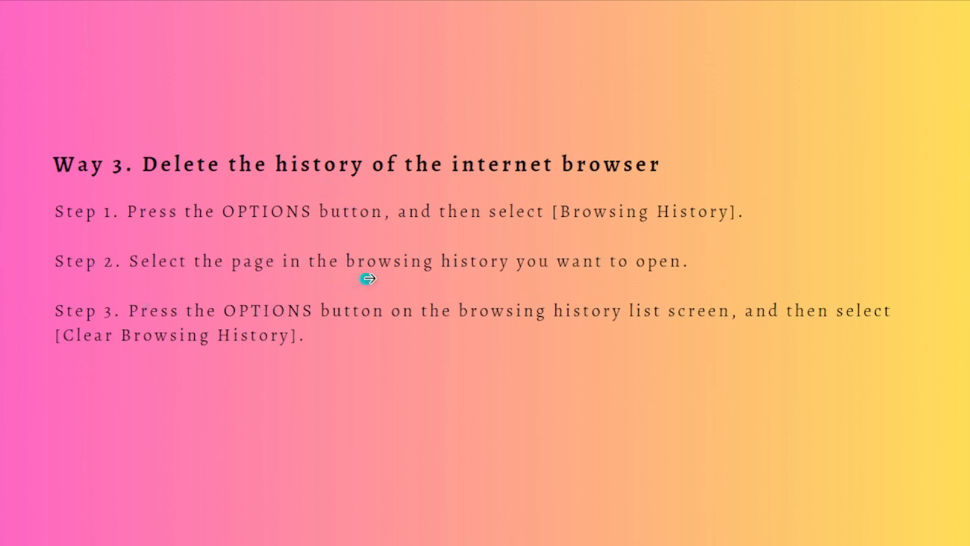
mouse_move(252, 247)
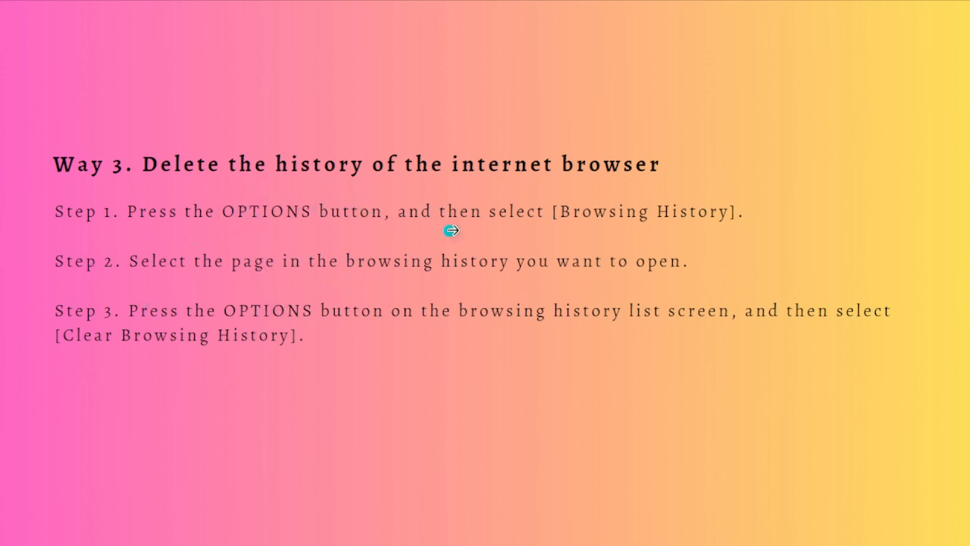
mouse_move(538, 248)
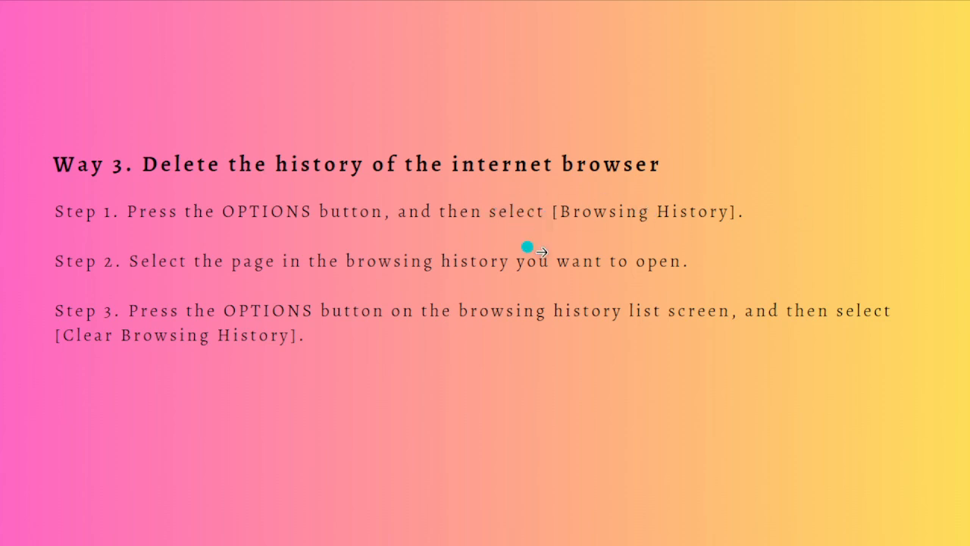
mouse_move(311, 290)
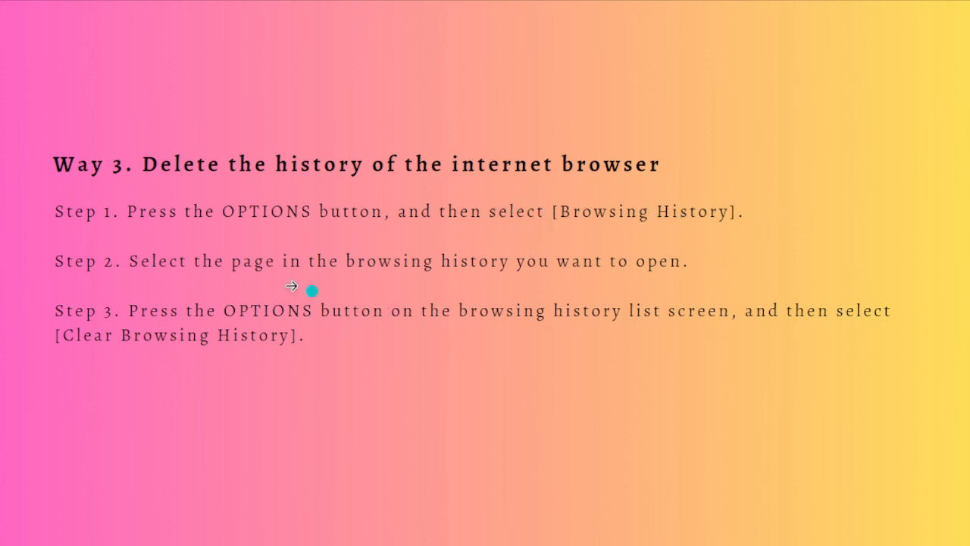
mouse_move(514, 285)
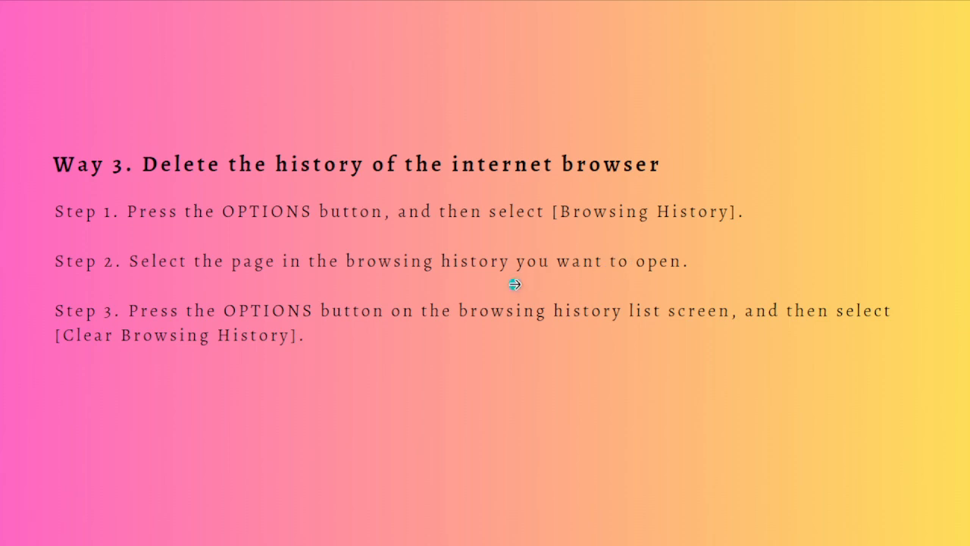
mouse_move(212, 339)
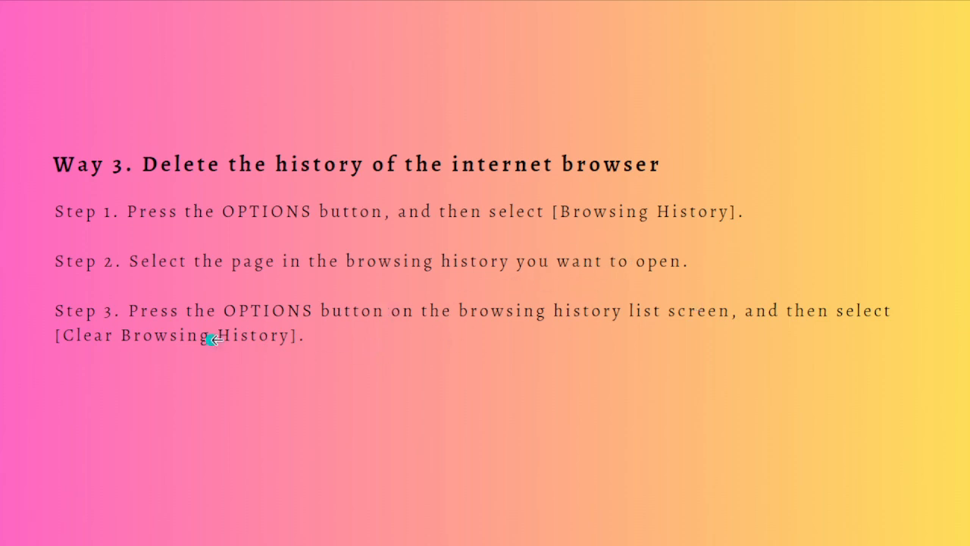
mouse_move(538, 330)
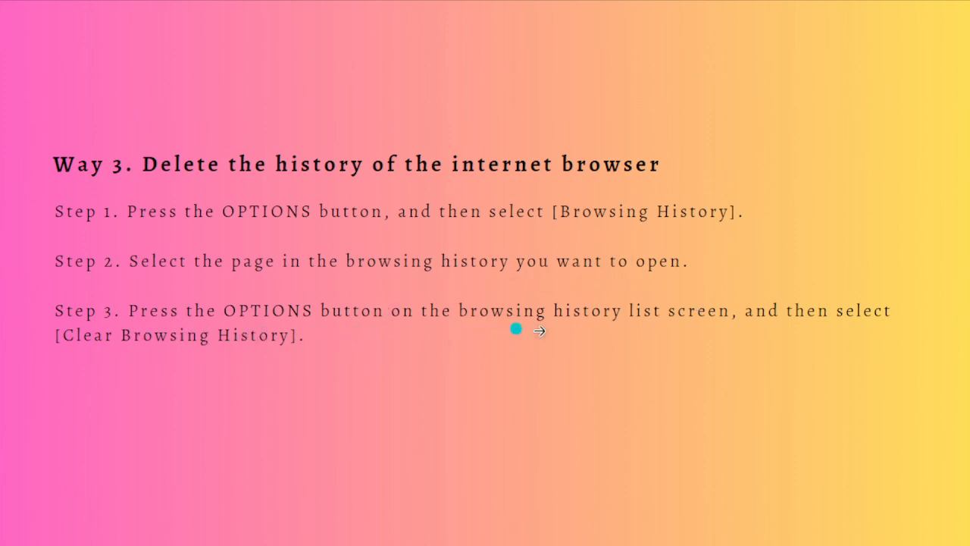
mouse_move(772, 325)
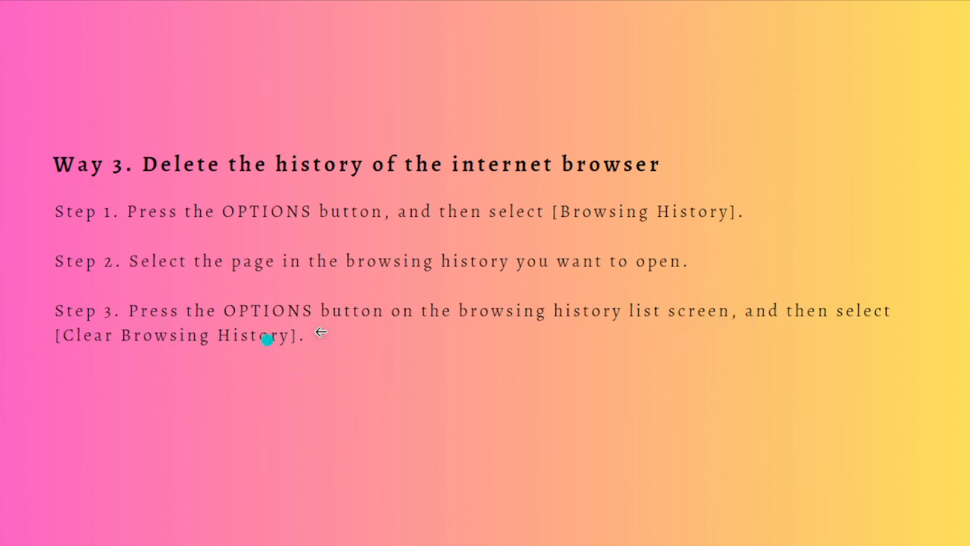
mouse_move(444, 411)
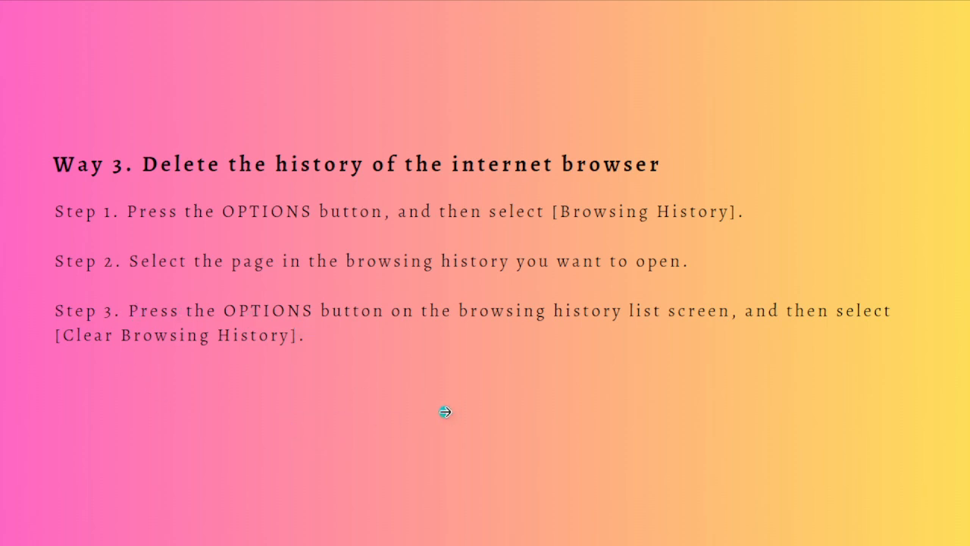
mouse_move(343, 395)
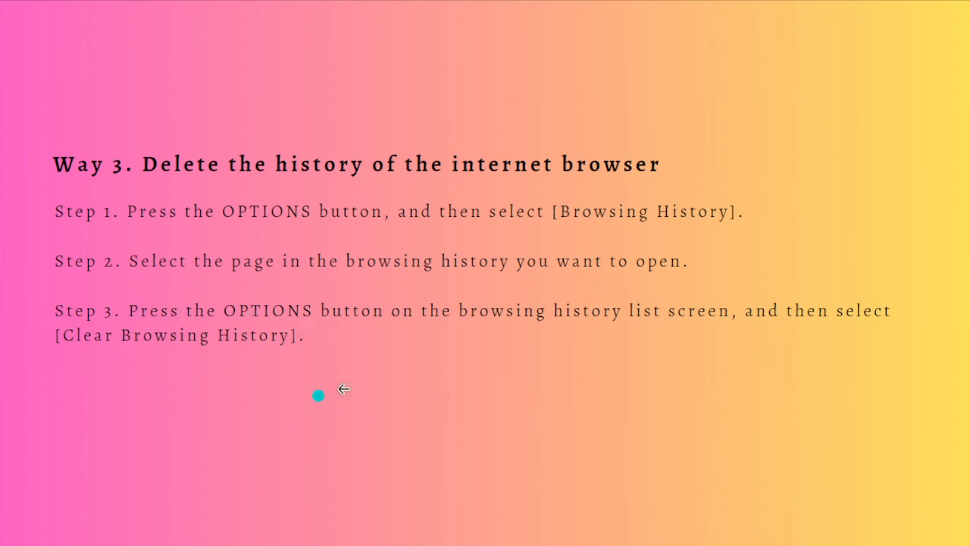